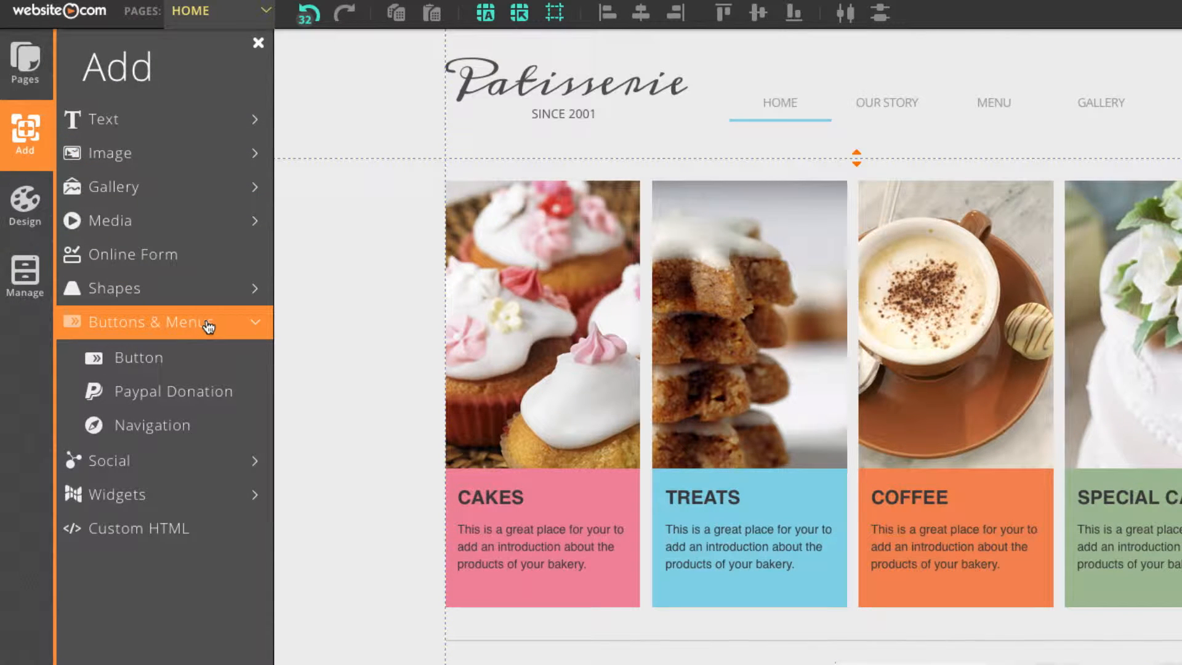
# Step: Add a button beside the cake images and label it 'Contact Us'
pyautogui.click(138, 357)
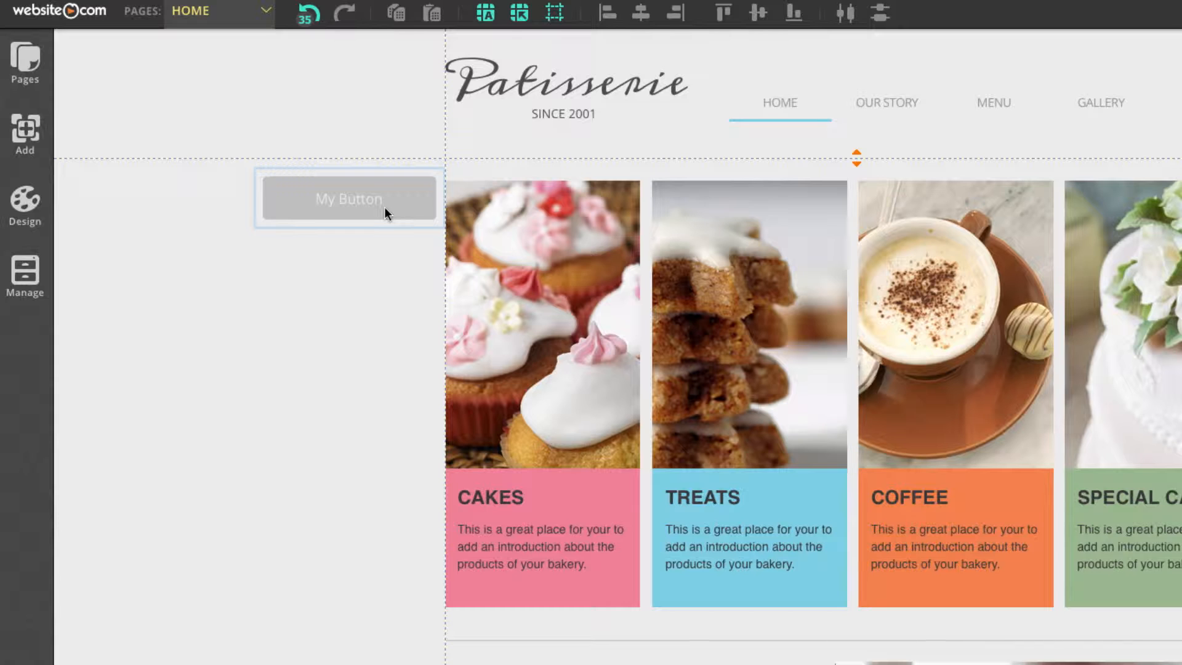
pyautogui.click(349, 198)
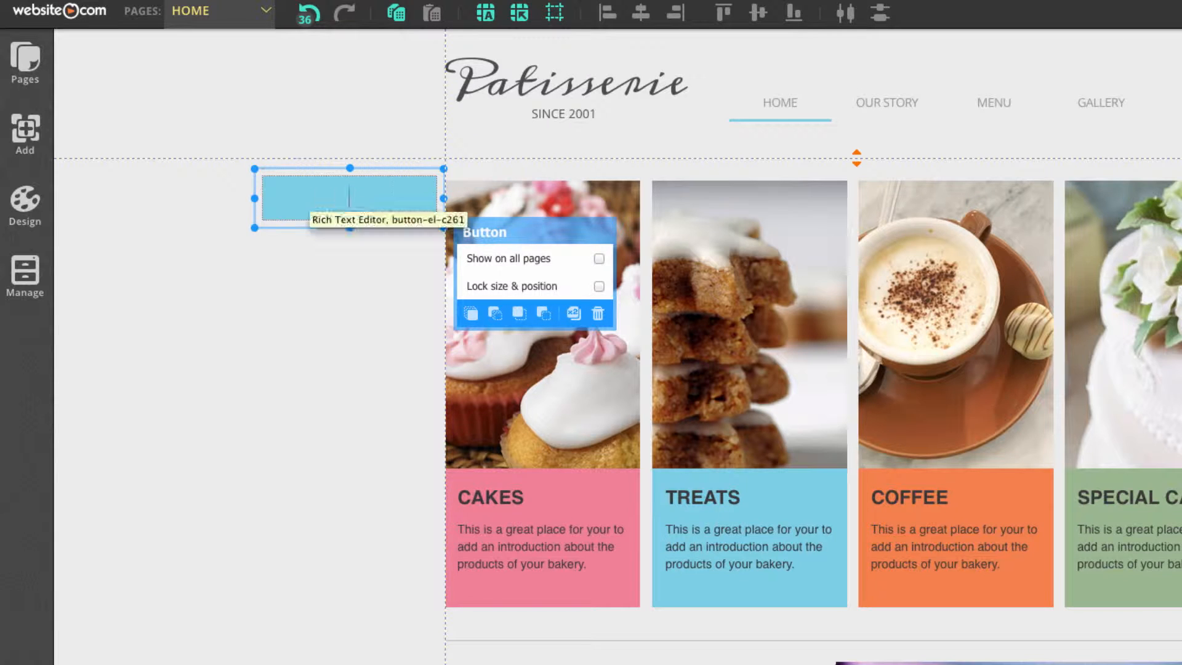
pyautogui.write('Contact Us')
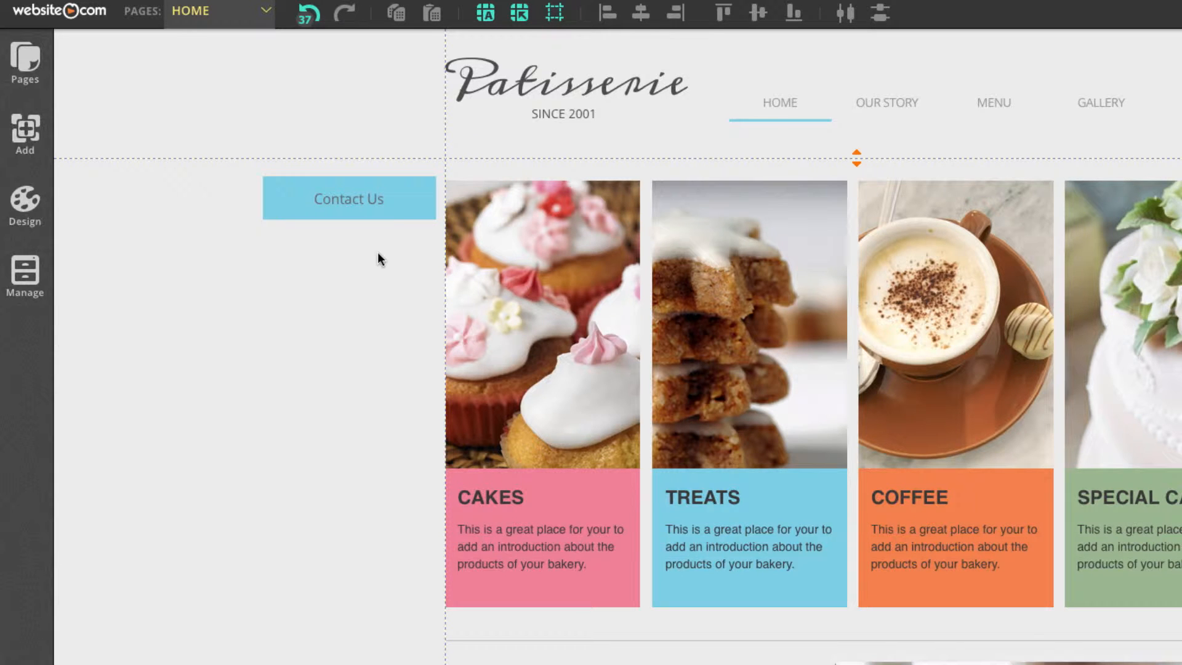
# Step: Set the button's Link To option to Page, targeting the CONTACT page
pyautogui.click(348, 198)
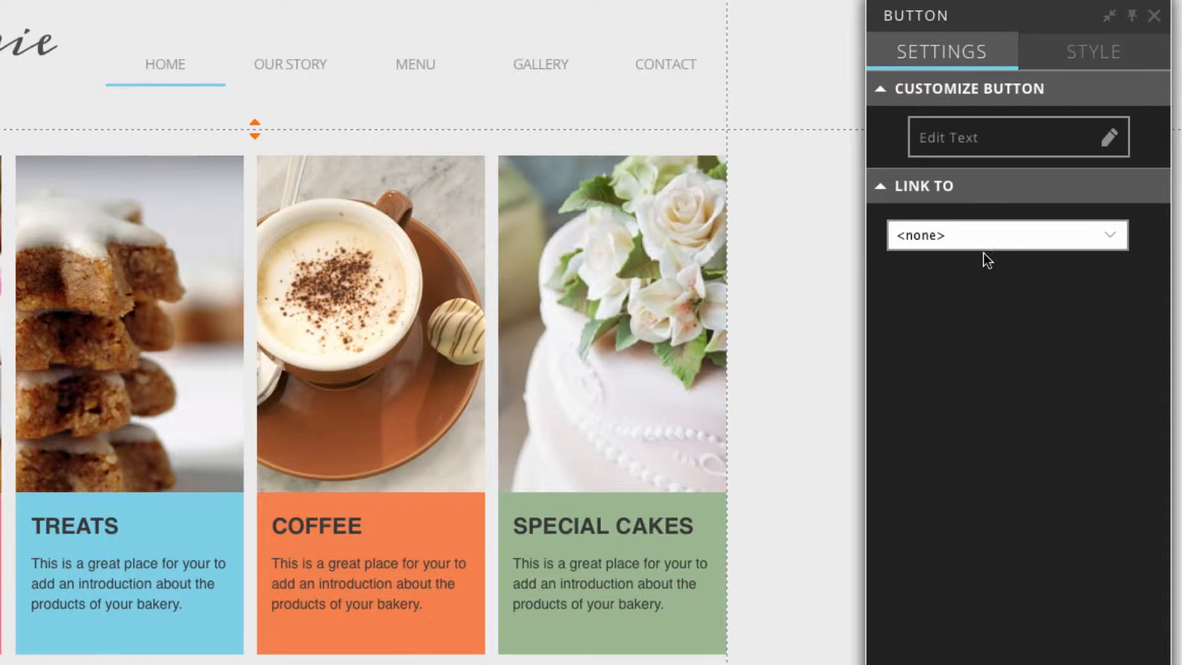
pyautogui.click(1005, 234)
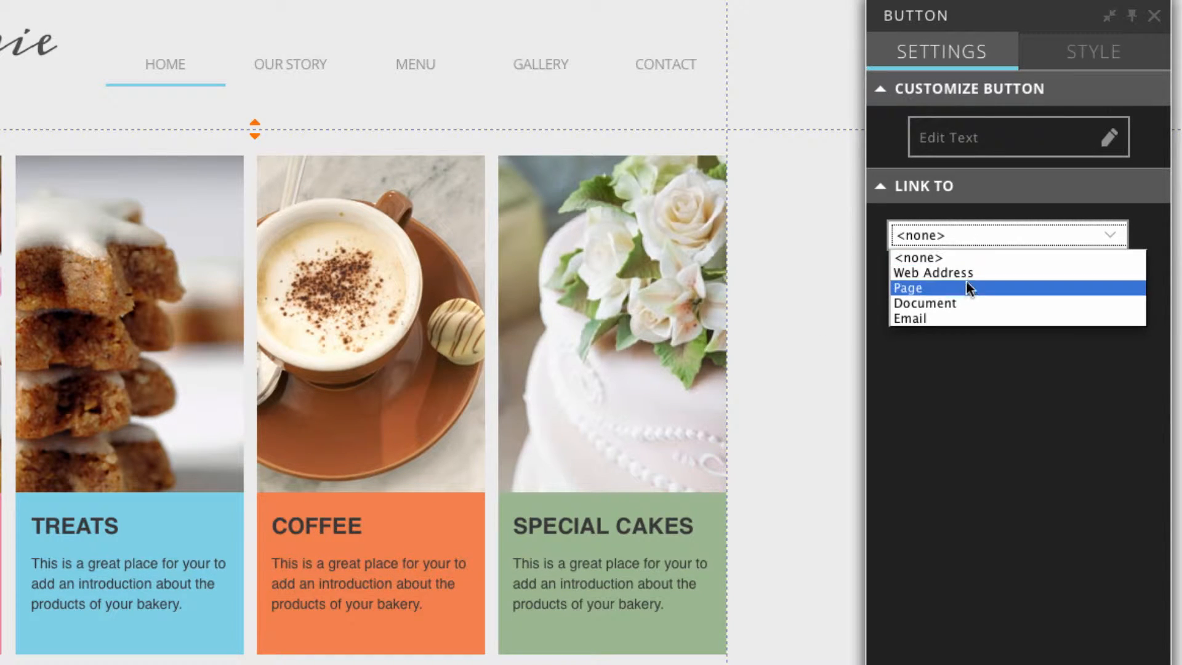
pyautogui.click(909, 287)
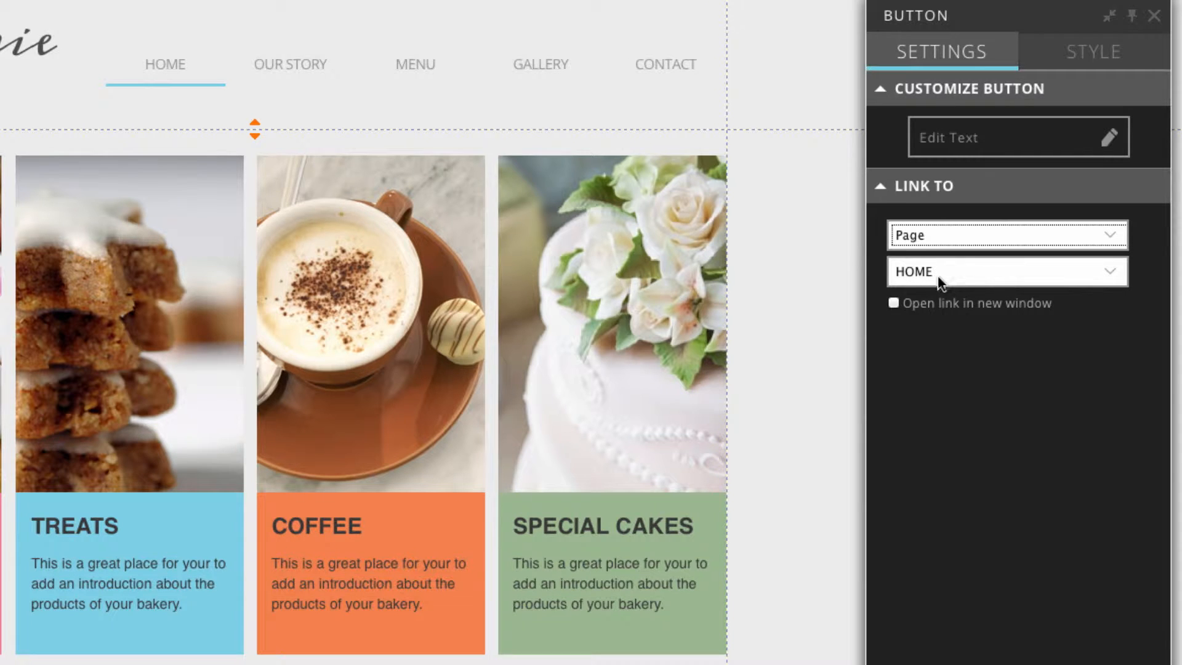
pyautogui.click(1007, 271)
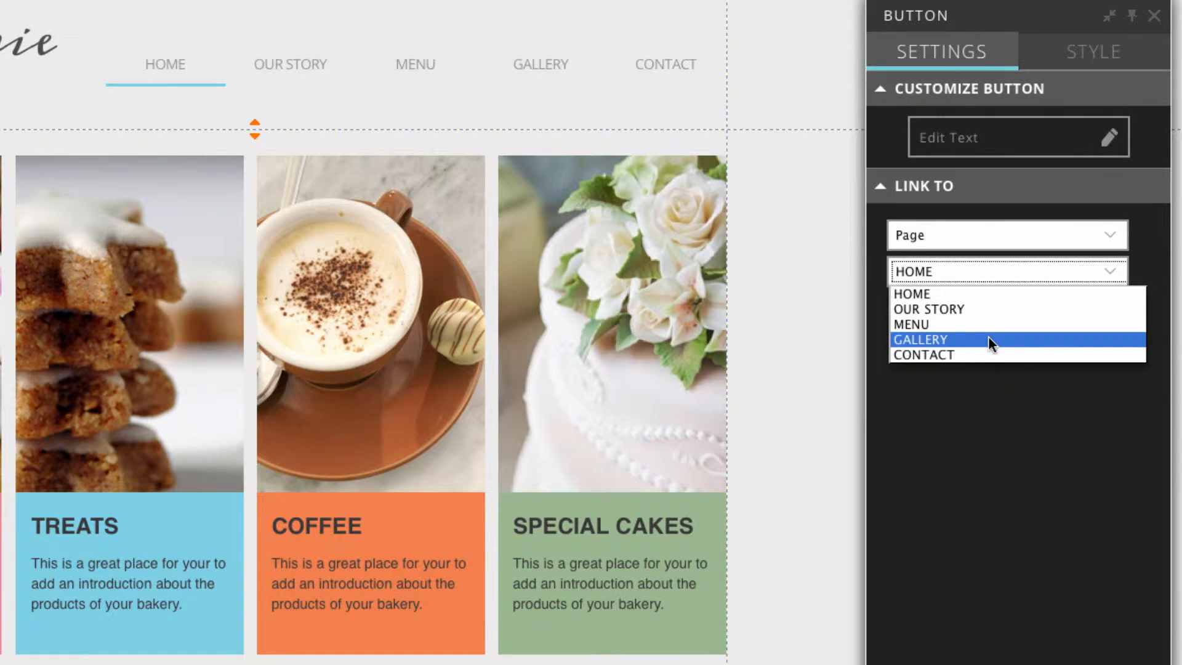
pyautogui.click(924, 354)
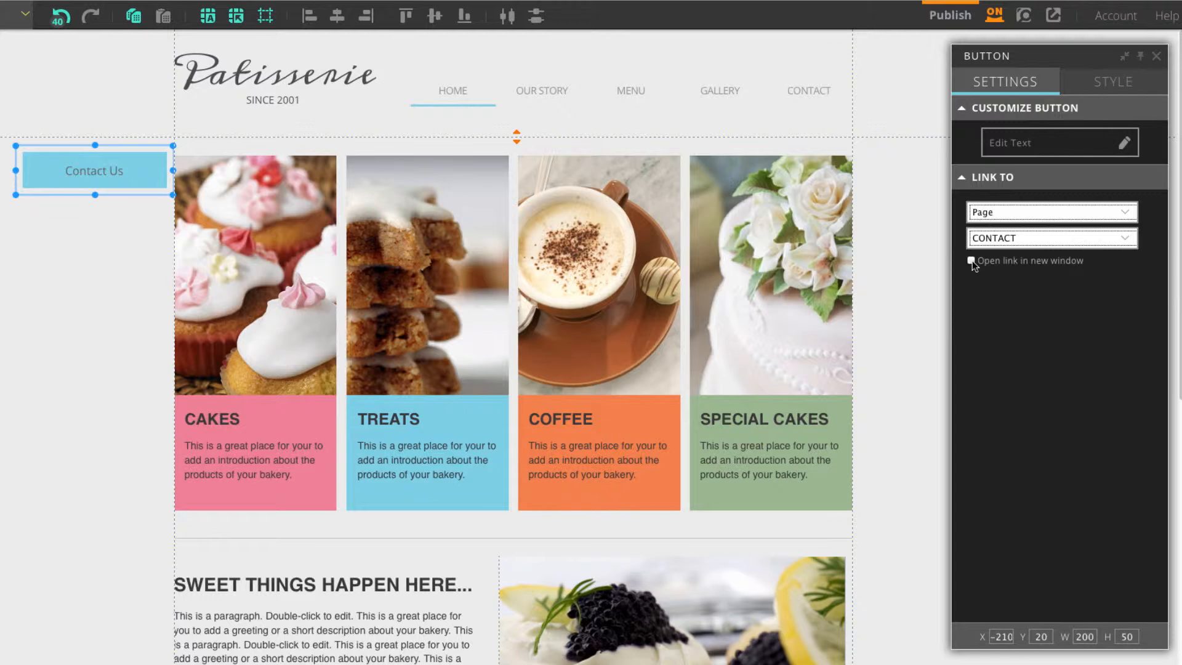
pyautogui.scroll(-3)
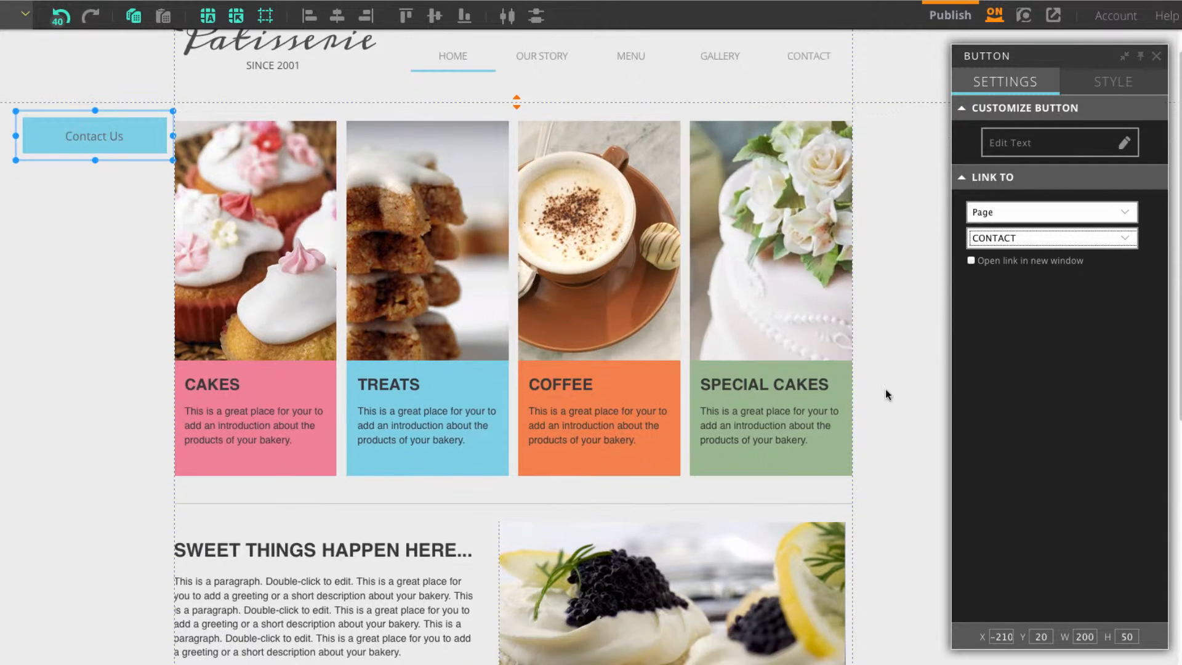
pyautogui.scroll(-3)
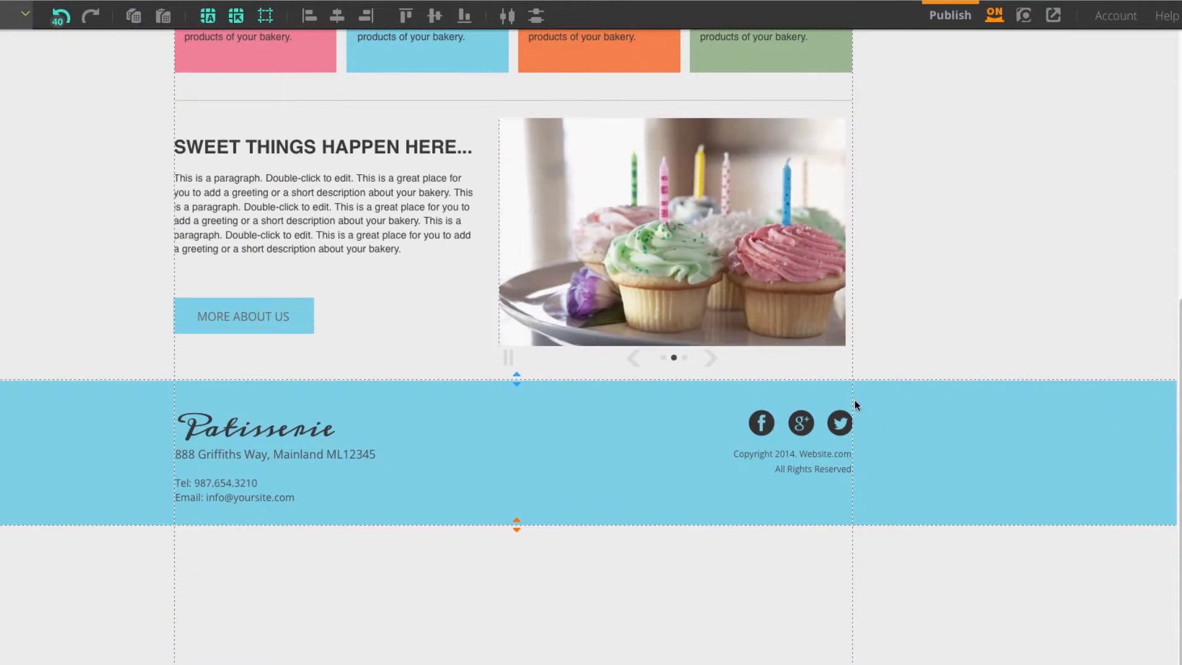
pyautogui.click(761, 422)
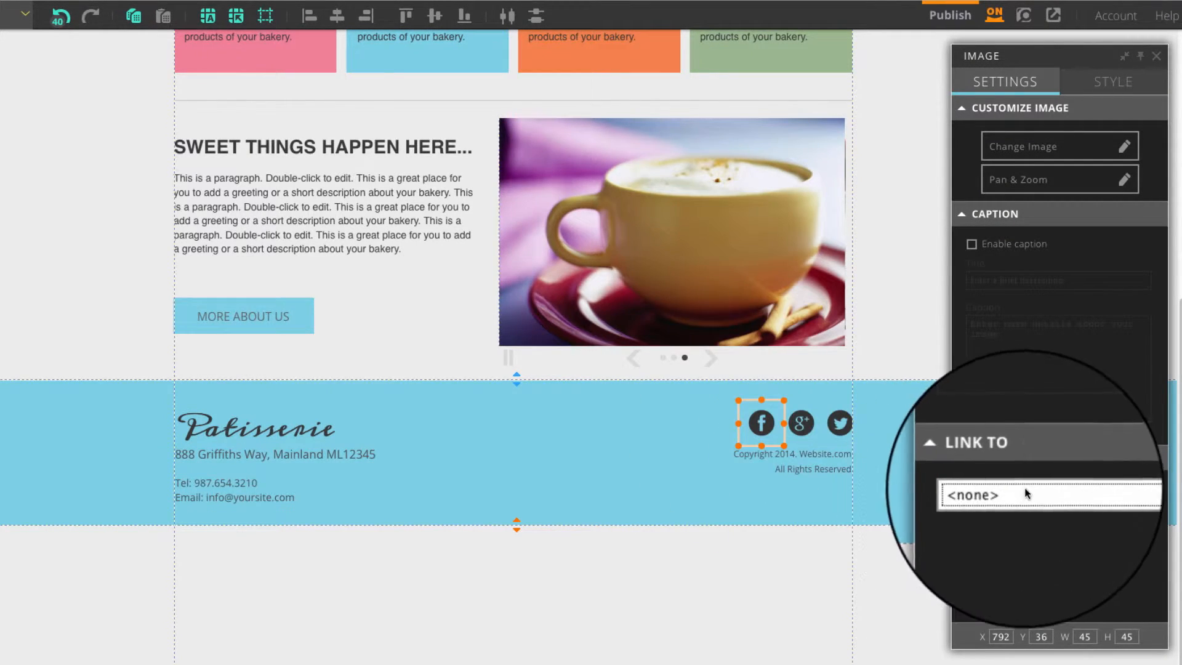
pyautogui.click(1048, 494)
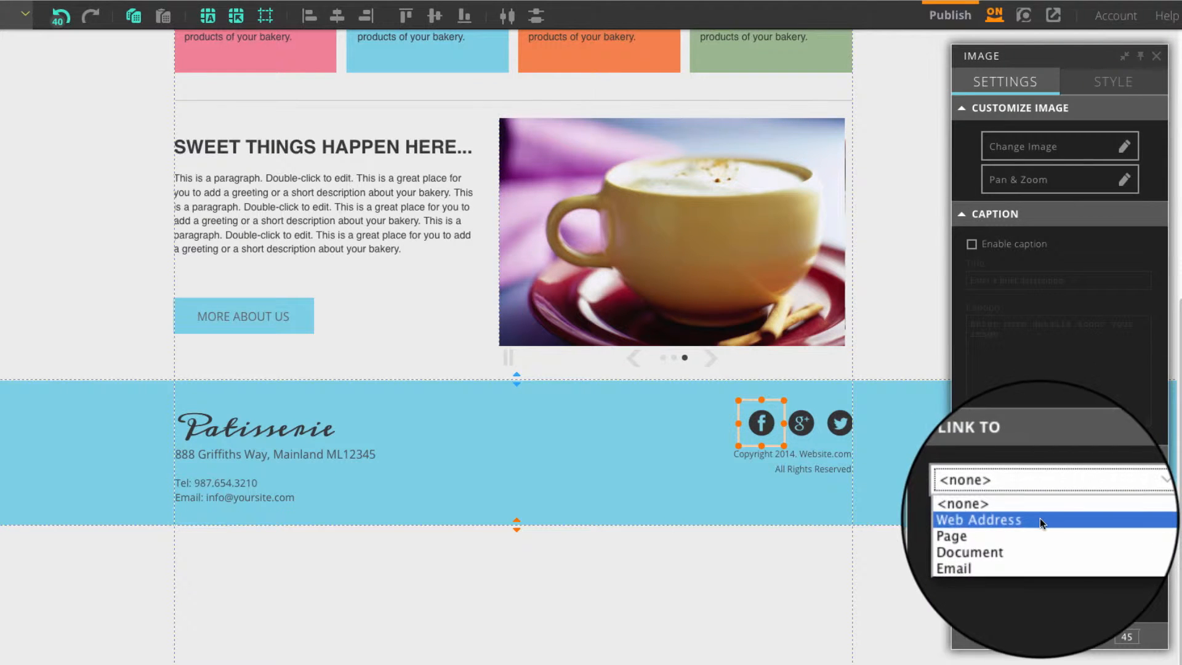
pyautogui.click(977, 520)
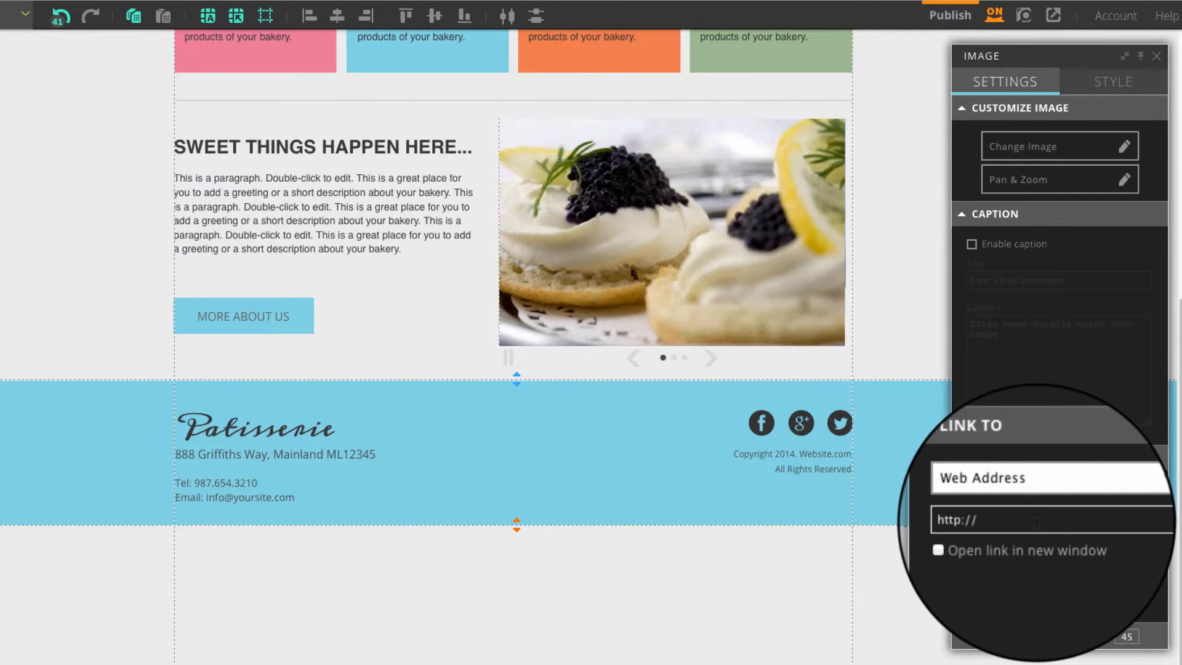
pyautogui.click(1051, 521)
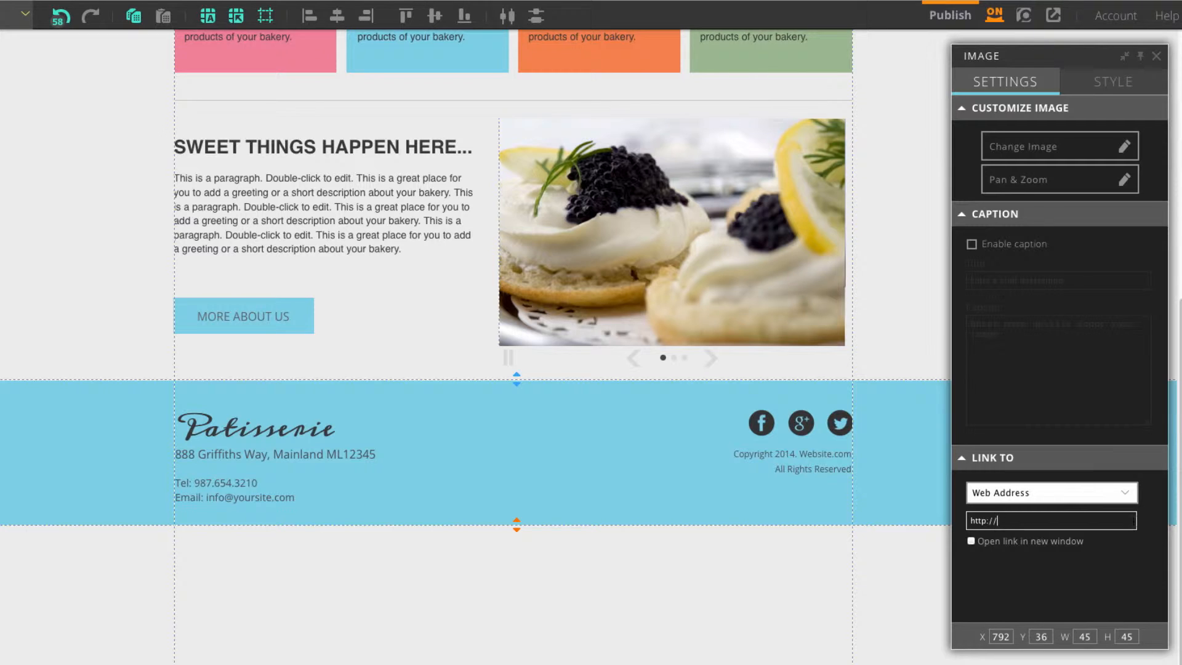
pyautogui.write('www.facebook.com')
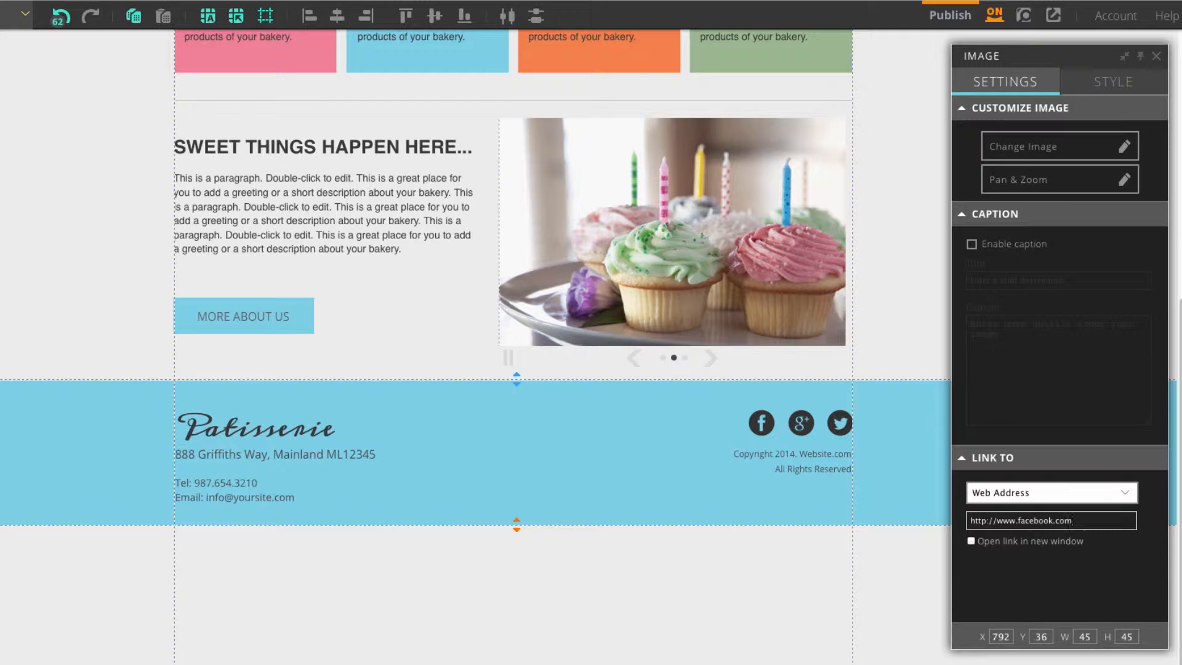
pyautogui.write('/websitedotcom')
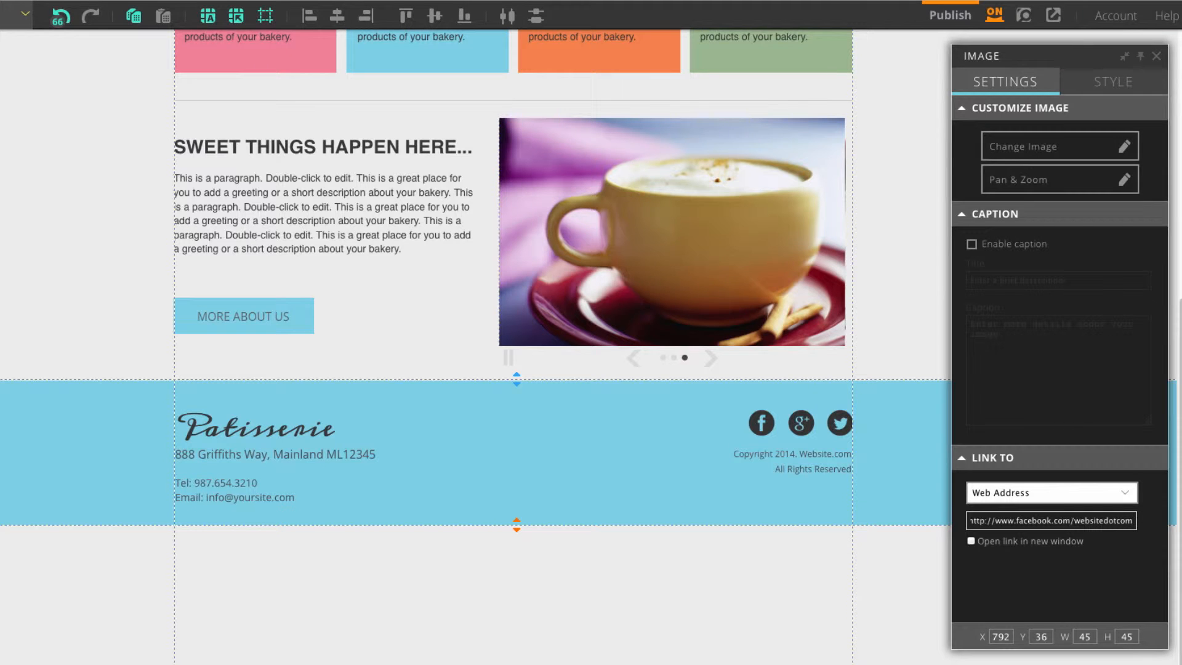
pyautogui.click(972, 541)
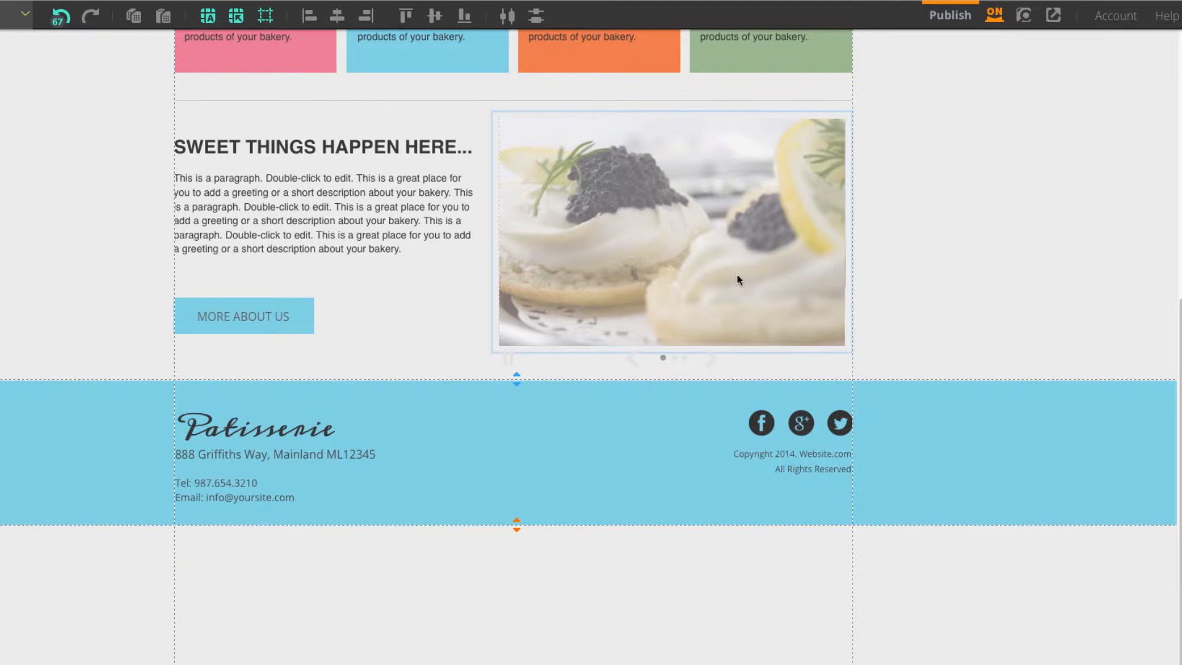
pyautogui.moveTo(660, 249)
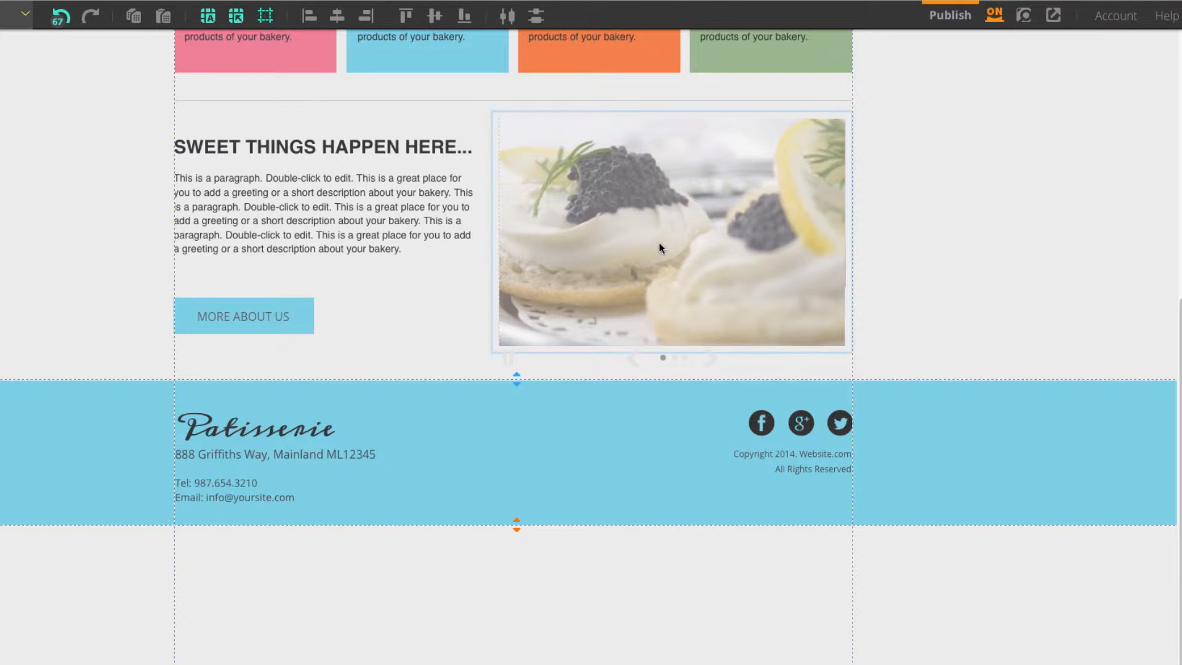
pyautogui.moveTo(710, 262)
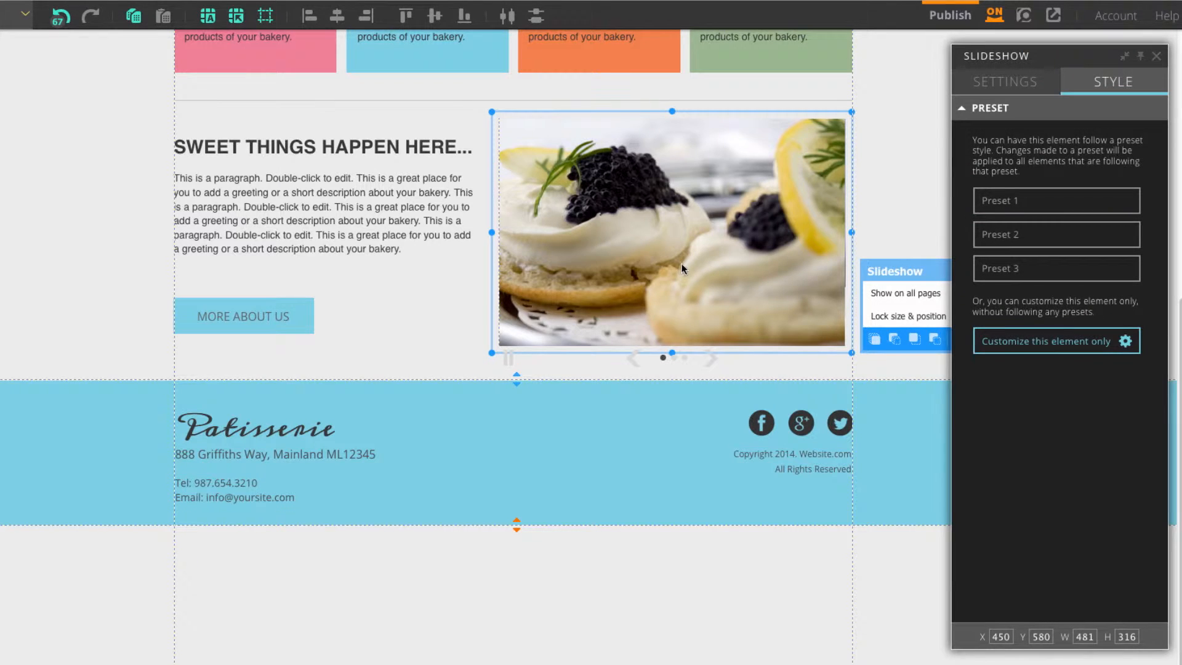
# Step: In the slideshow editor, link the first caviar-tart image to the MENU page
pyautogui.click(1004, 81)
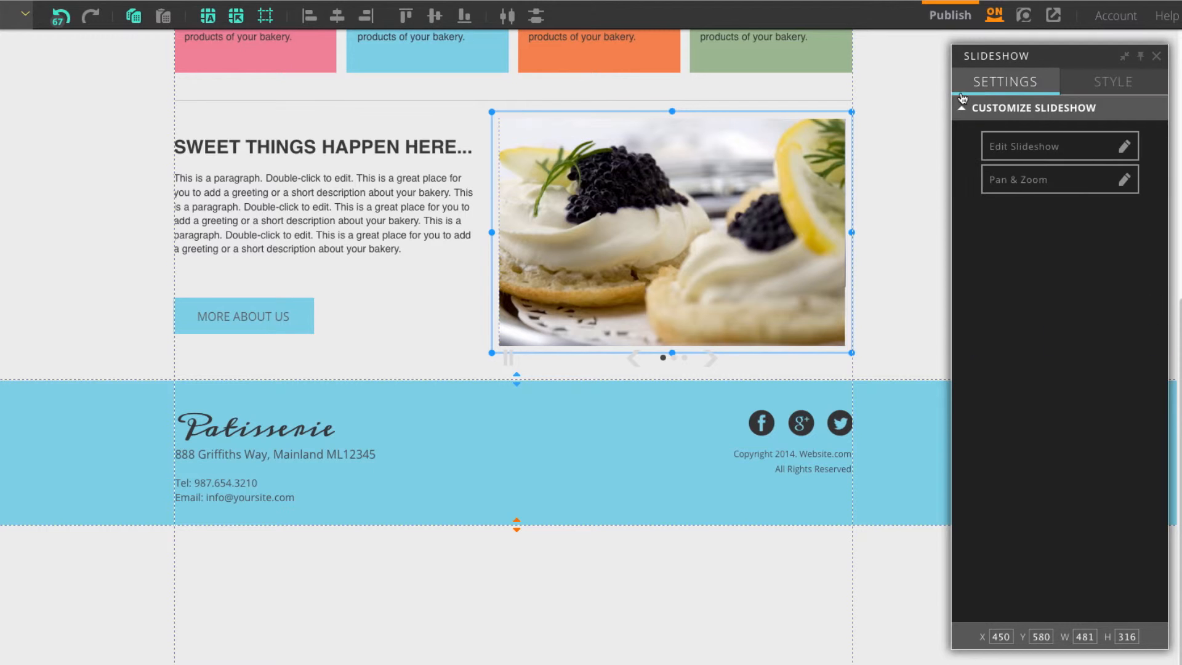
pyautogui.moveTo(1058, 147)
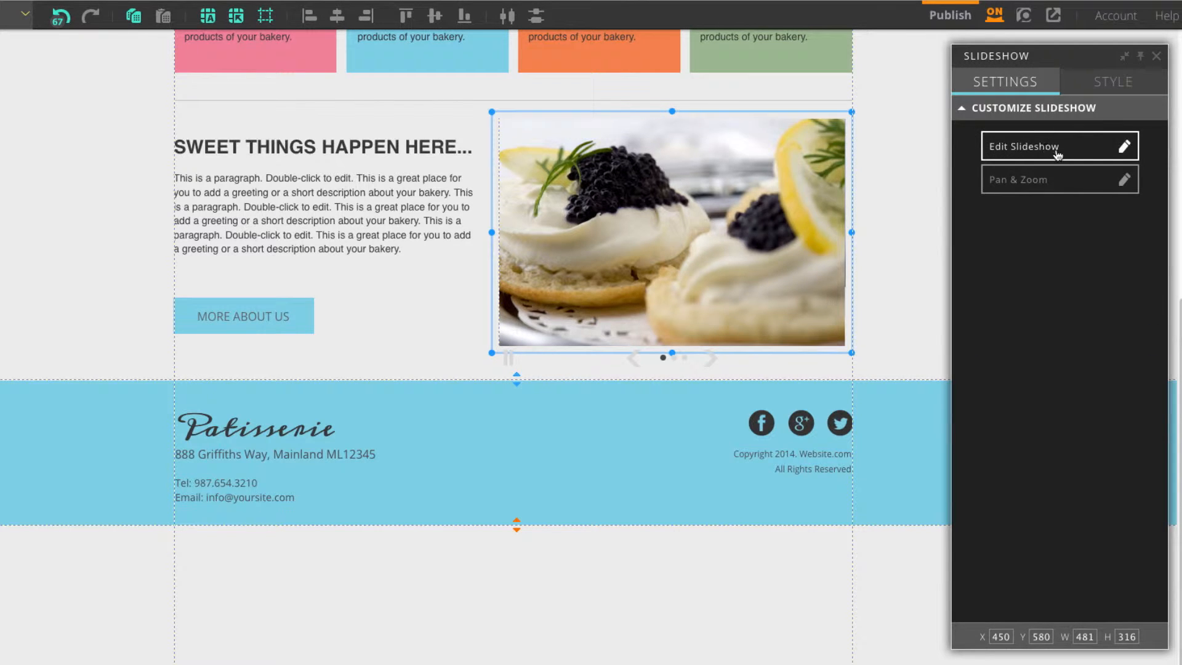
pyautogui.click(1057, 146)
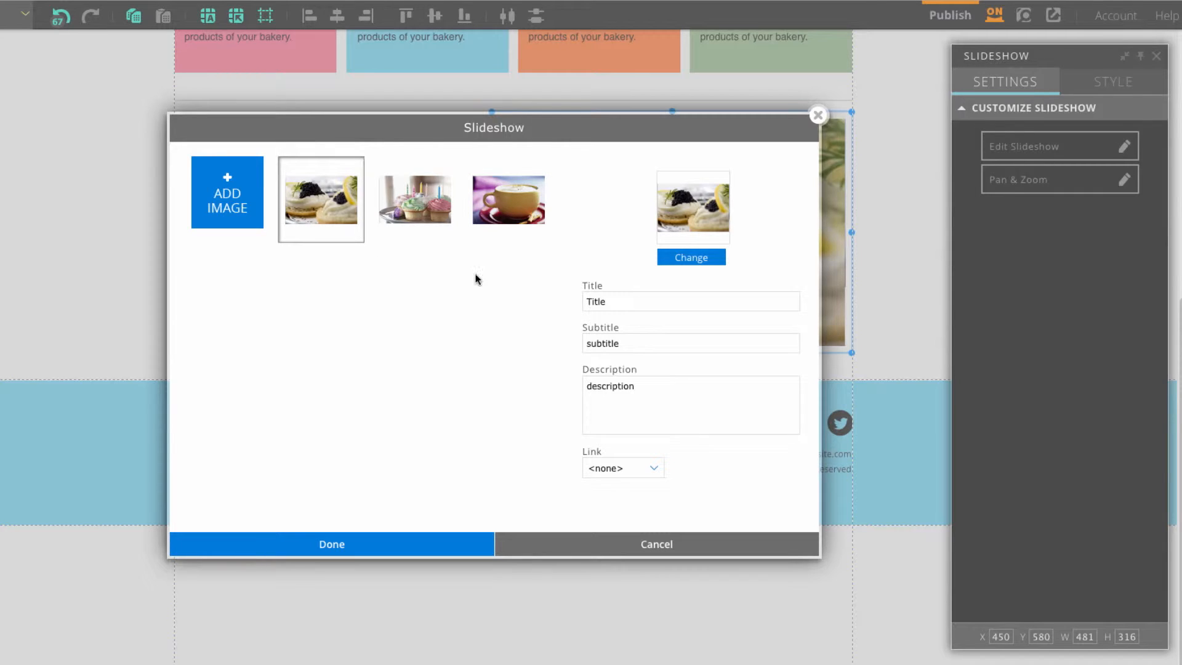
pyautogui.click(622, 468)
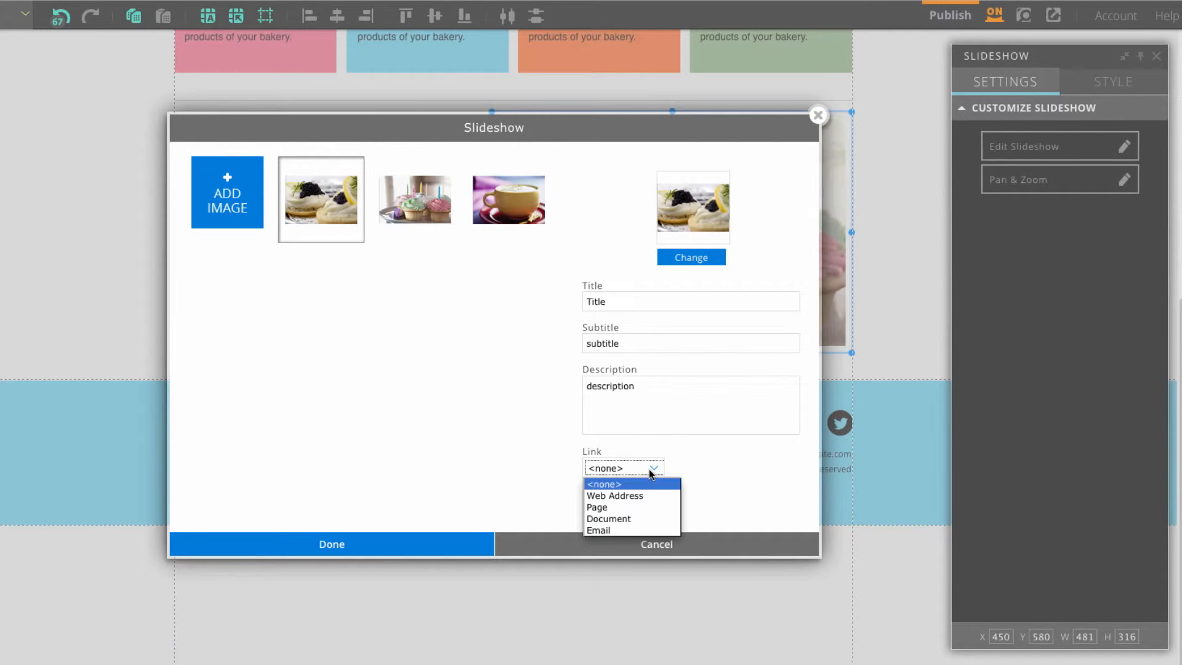
pyautogui.moveTo(651, 507)
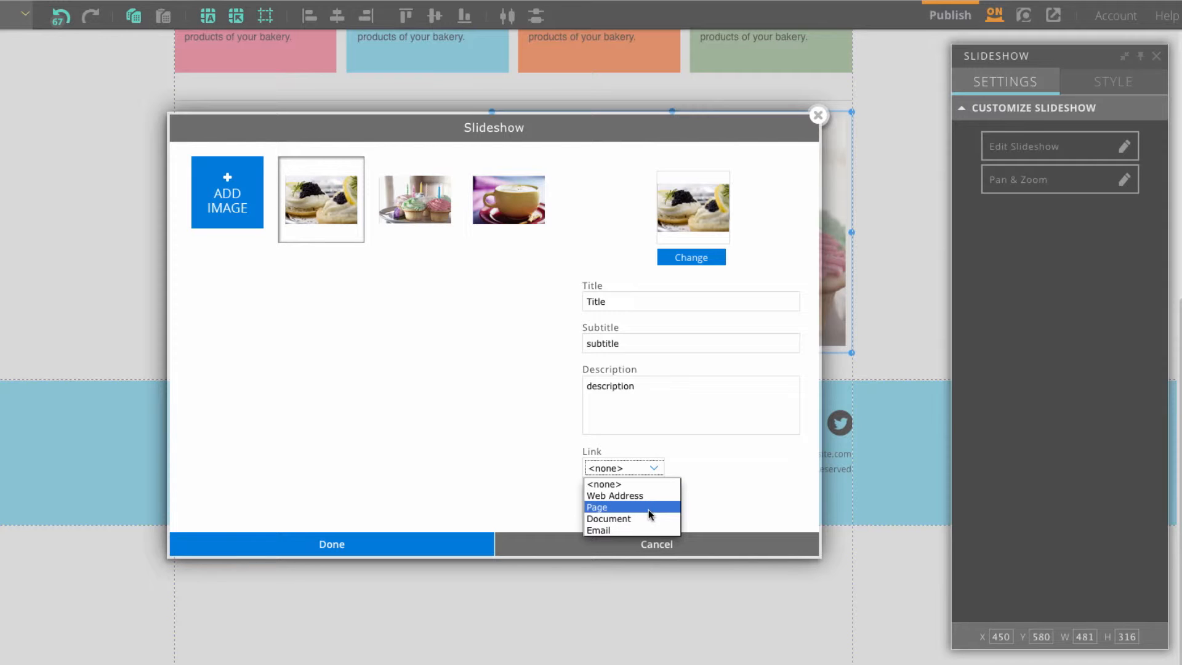
pyautogui.click(596, 506)
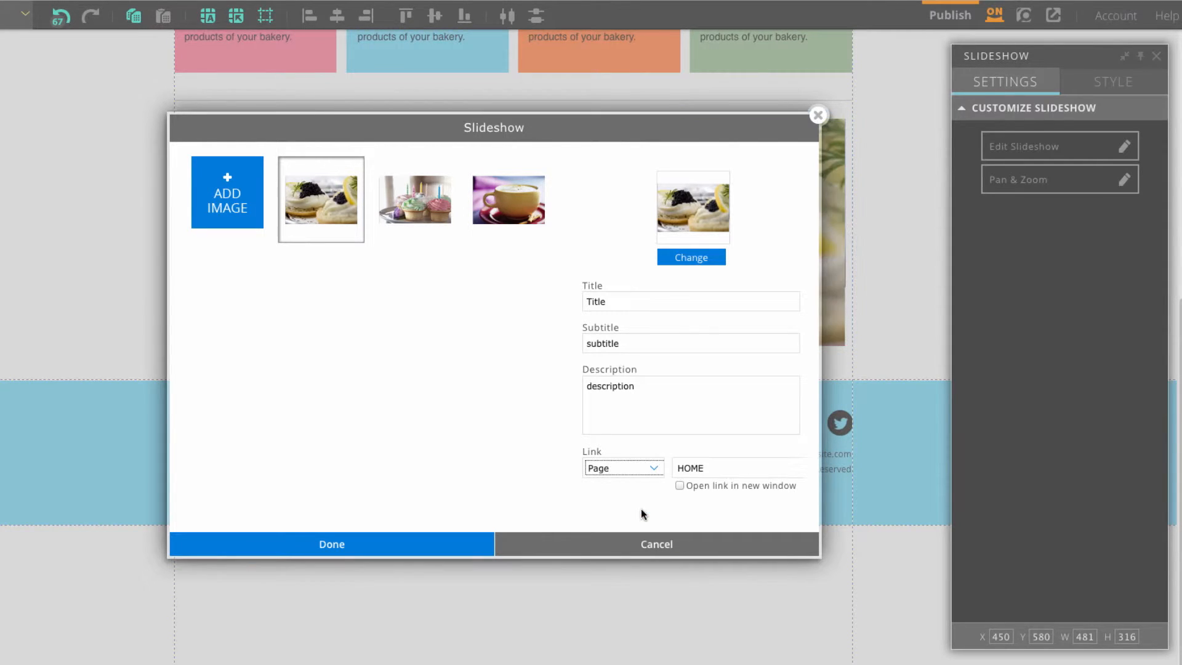
pyautogui.click(739, 467)
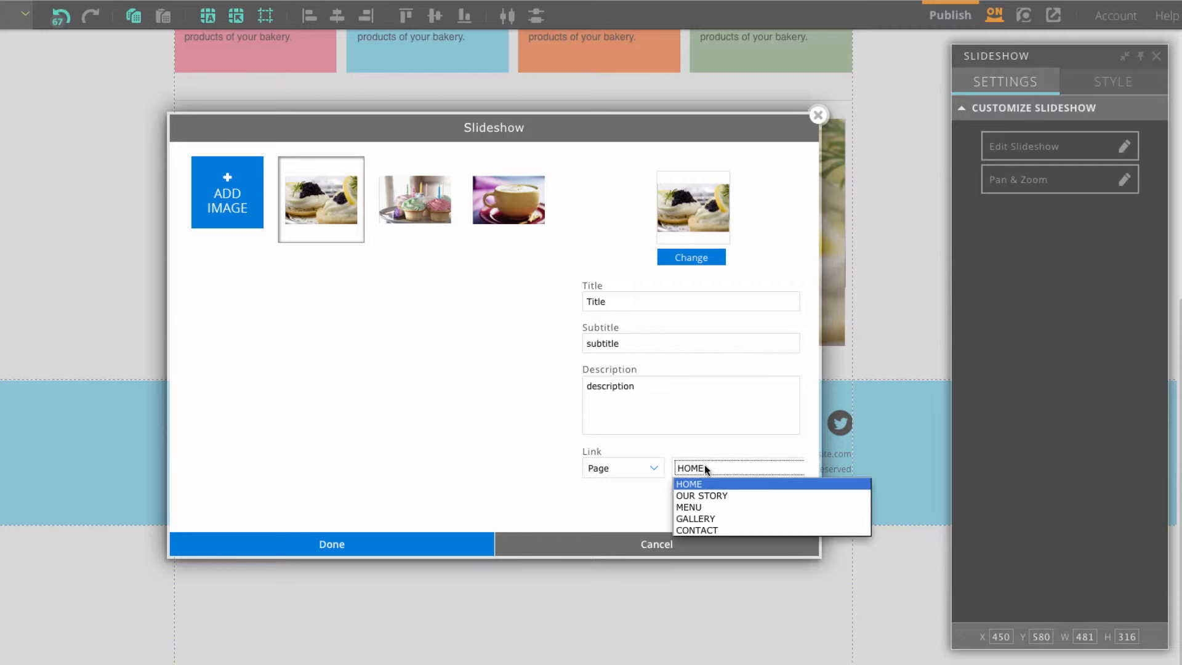
pyautogui.click(687, 506)
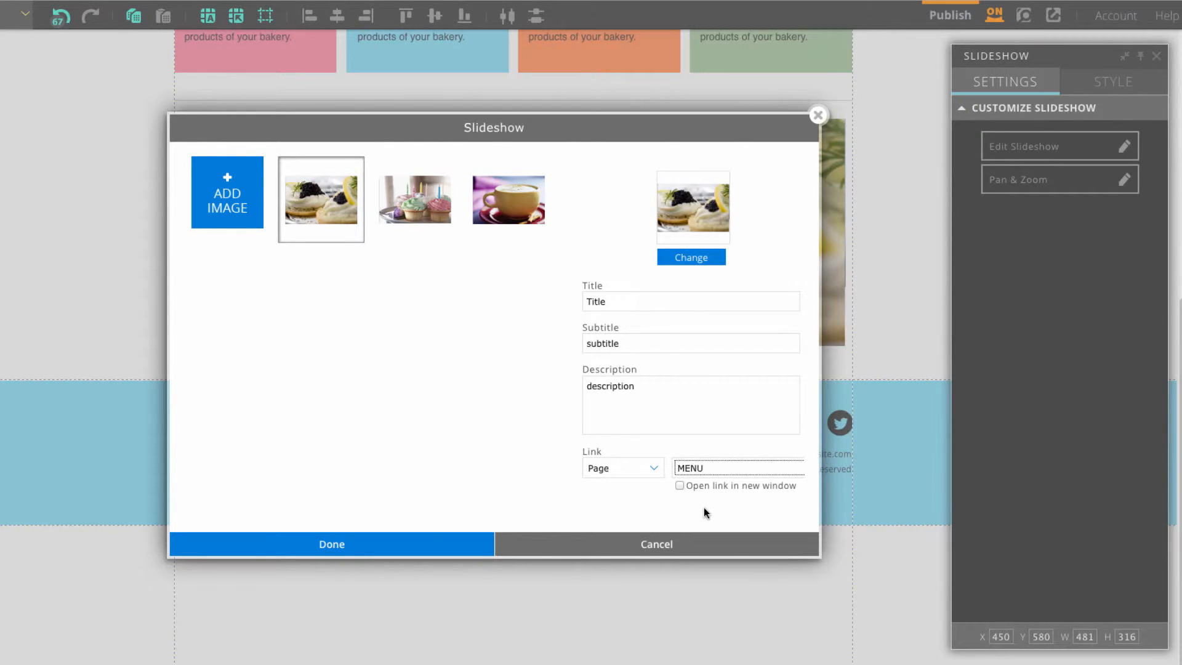
pyautogui.click(331, 544)
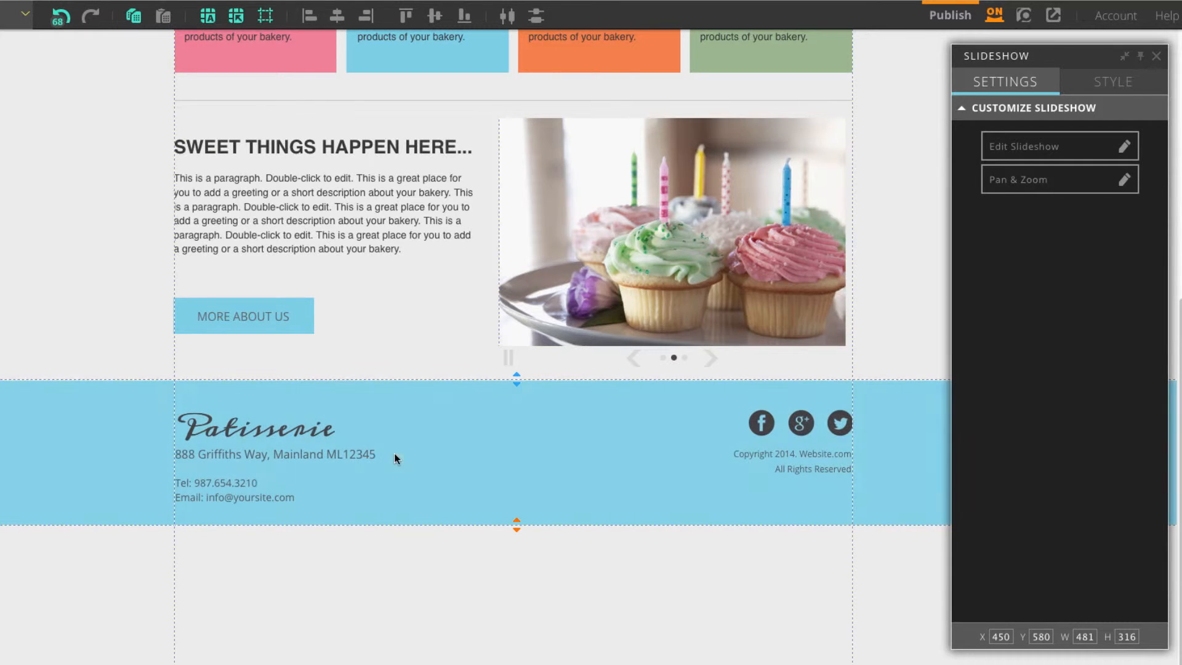
# Step: Edit the paragraph and choose Document as the link type for its opening phrase
pyautogui.click(320, 222)
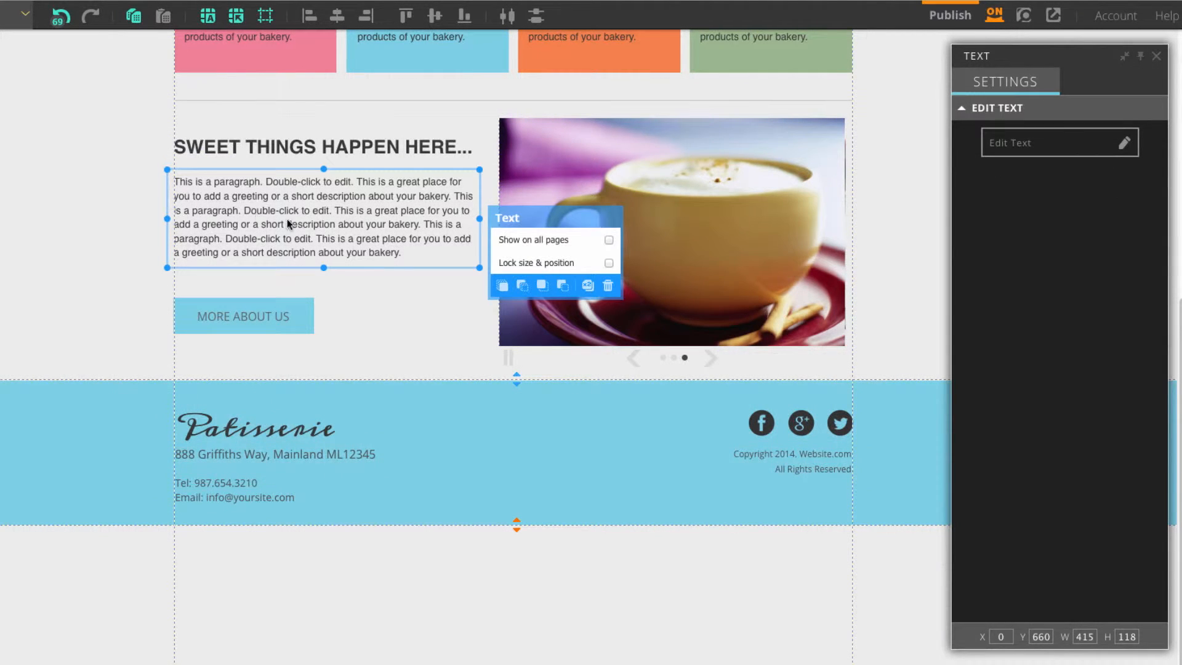
pyautogui.doubleClick(302, 218)
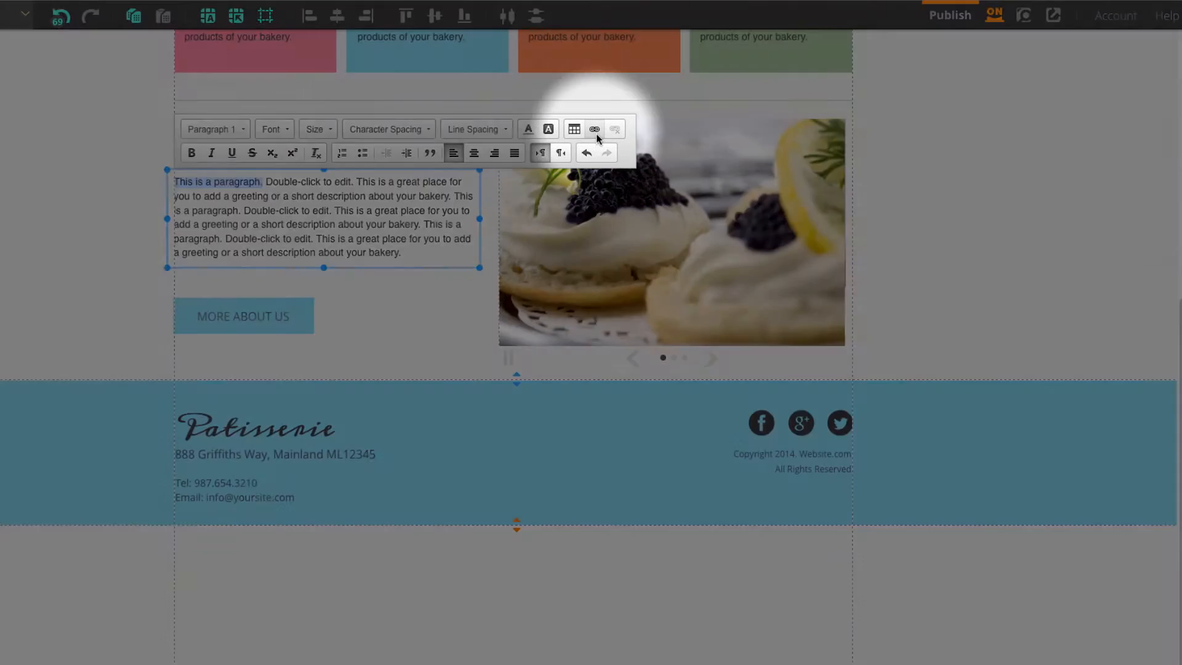
pyautogui.moveTo(595, 128)
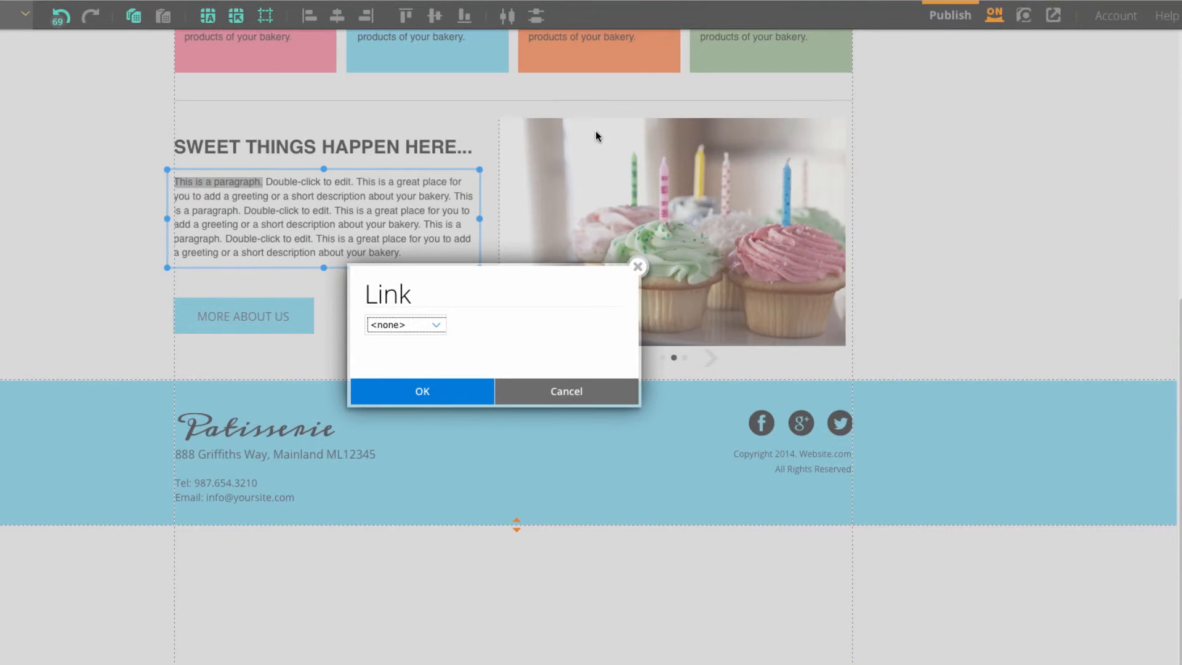
pyautogui.click(406, 324)
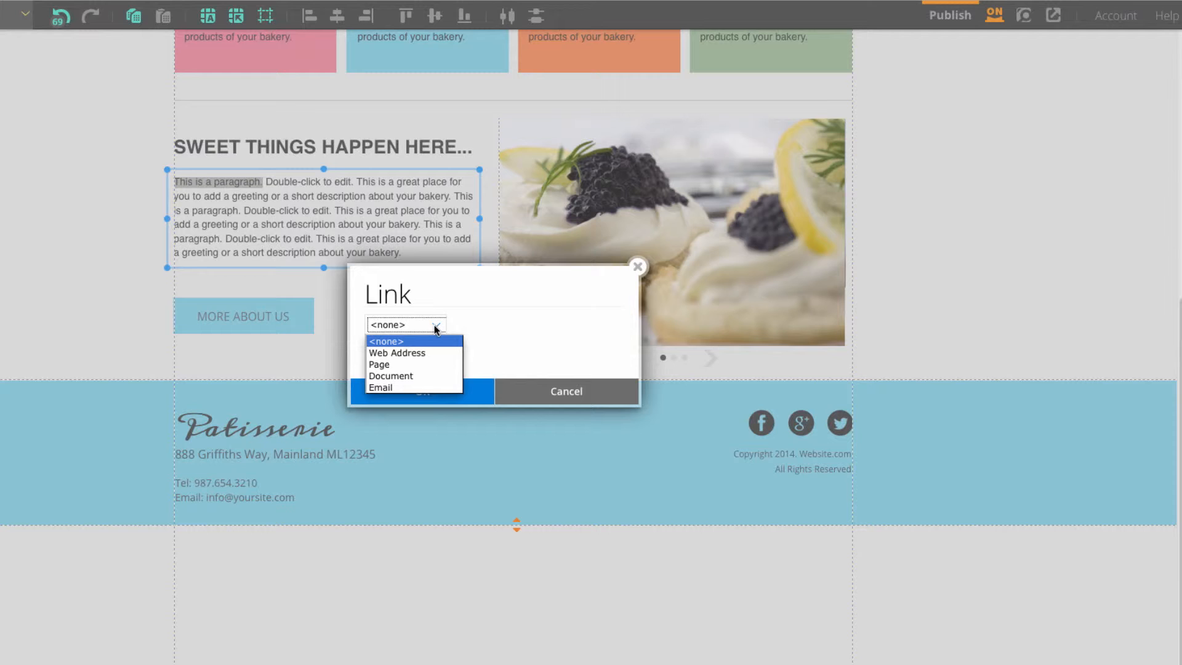
pyautogui.click(392, 376)
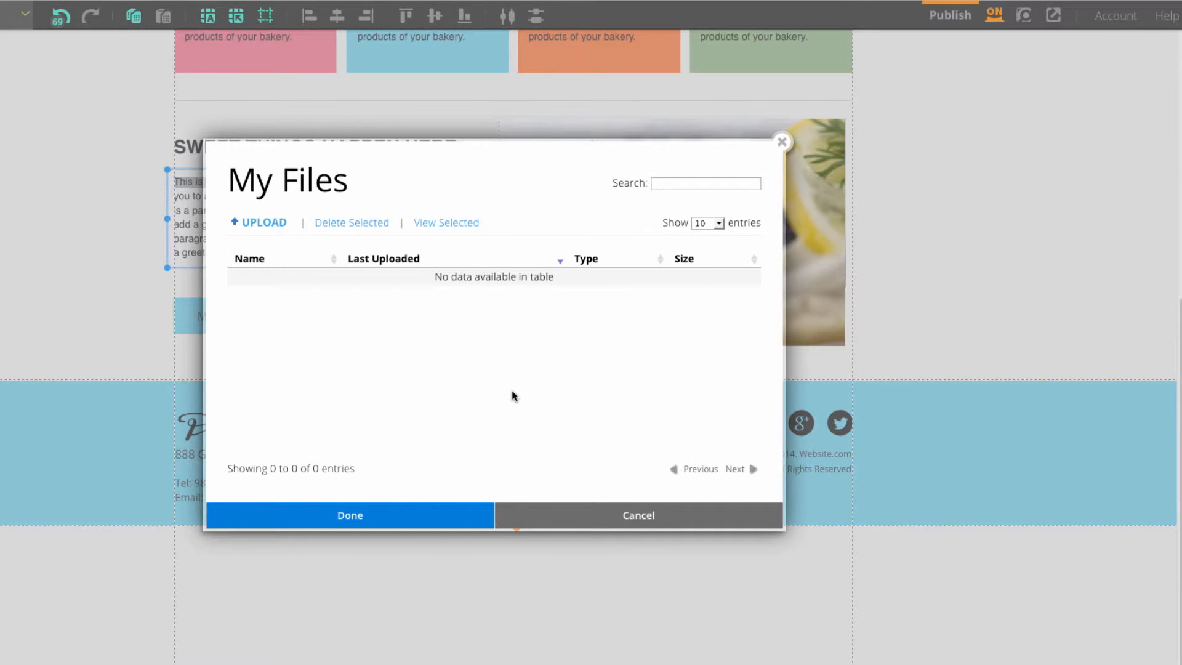
pyautogui.moveTo(259, 221)
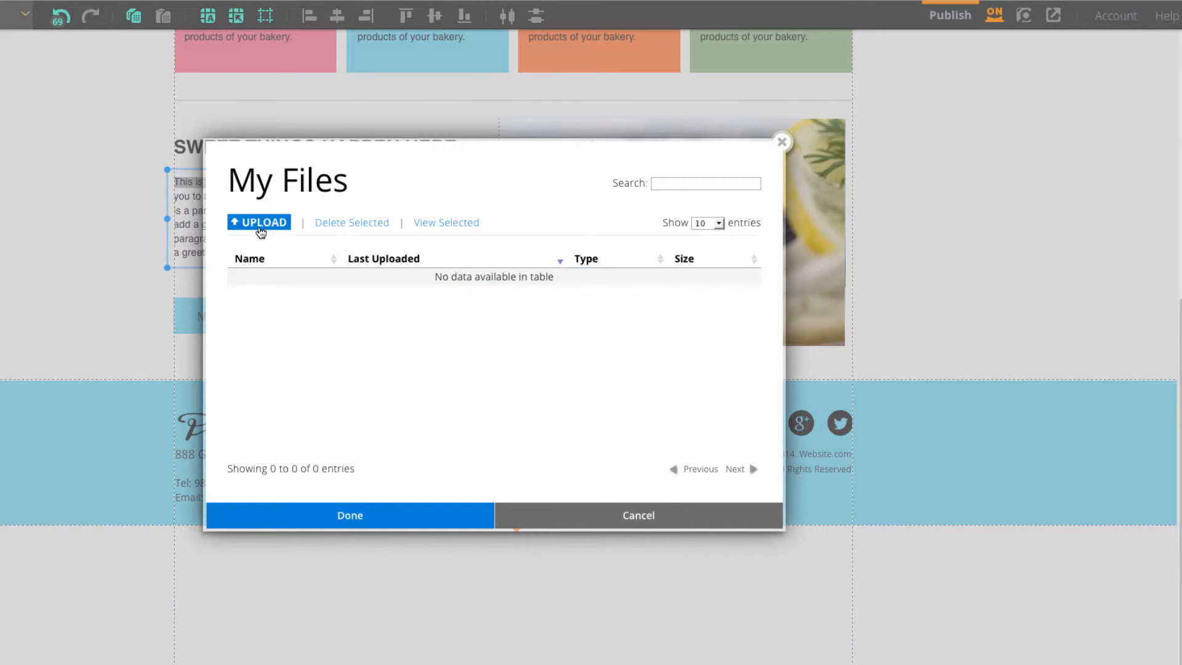
# Step: Upload sample_resume.pdf from the Sample Resume folder and link the phrase to it
pyautogui.click(259, 221)
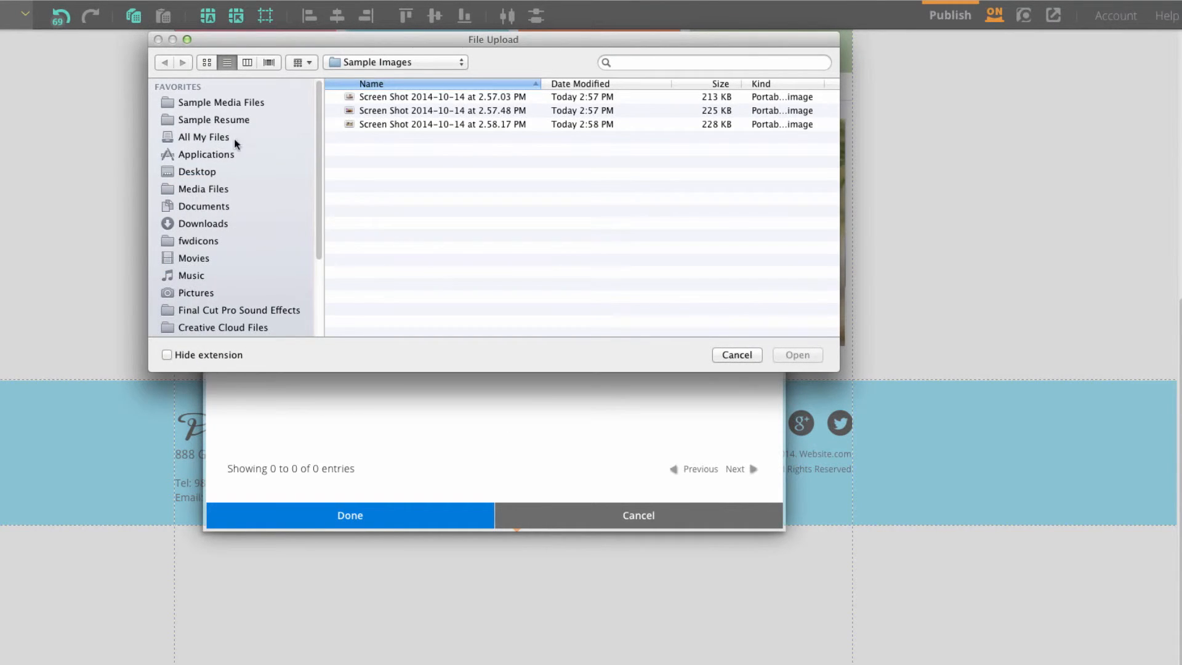
pyautogui.click(214, 119)
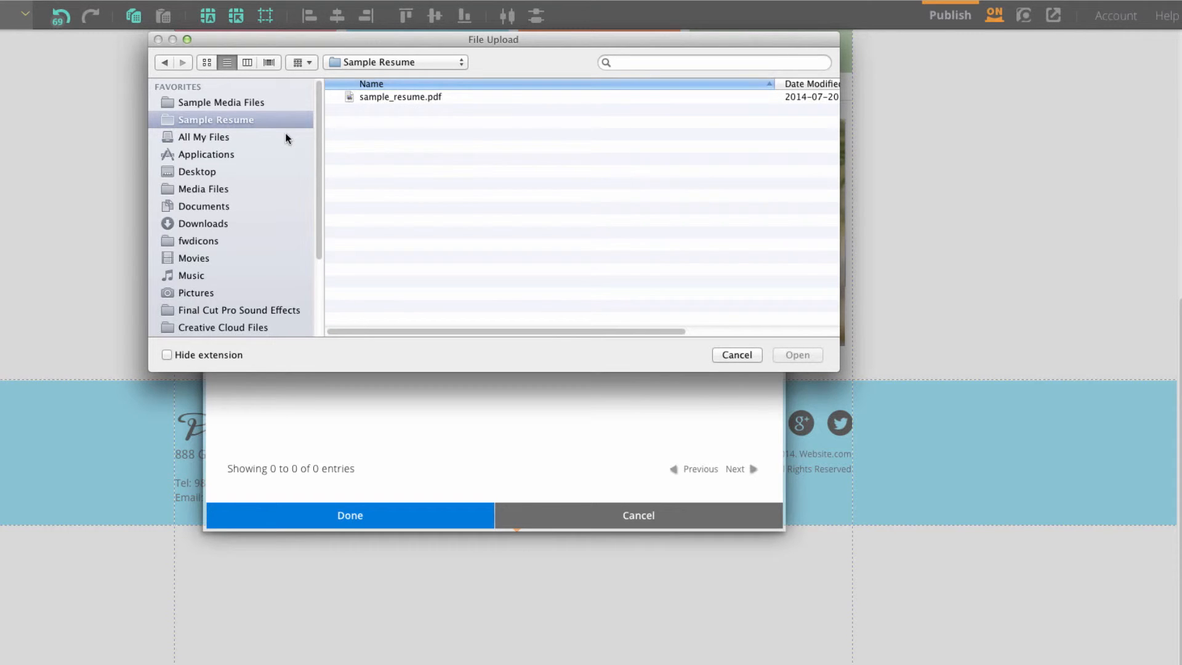
pyautogui.click(400, 96)
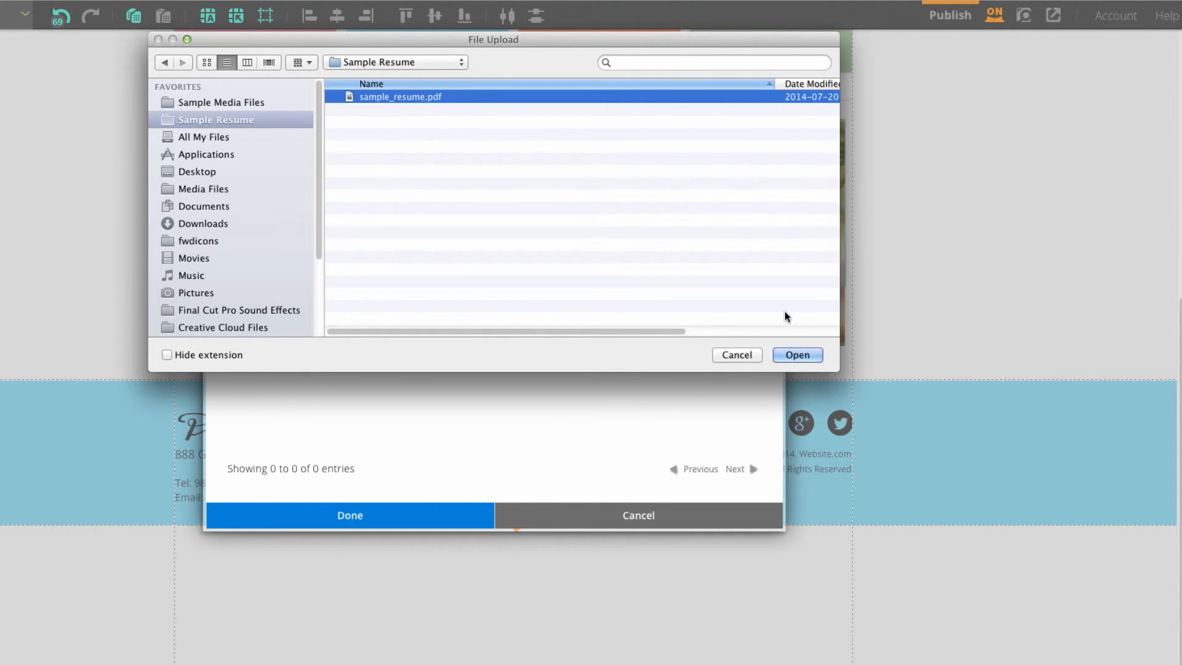
pyautogui.click(797, 355)
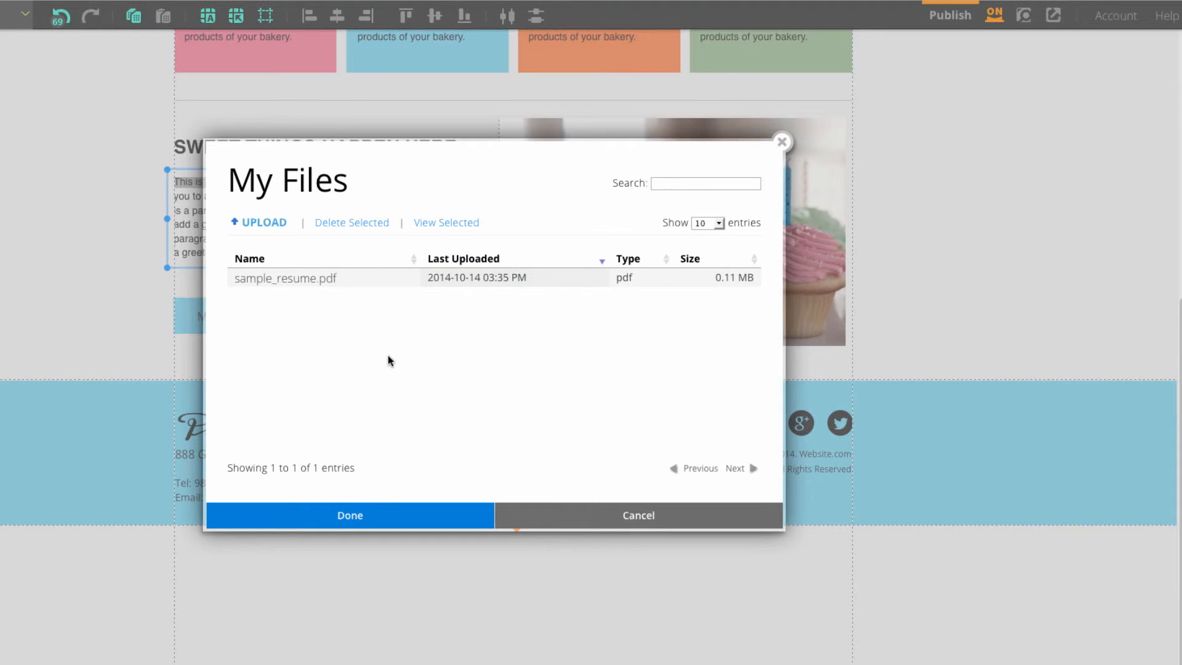
pyautogui.click(349, 514)
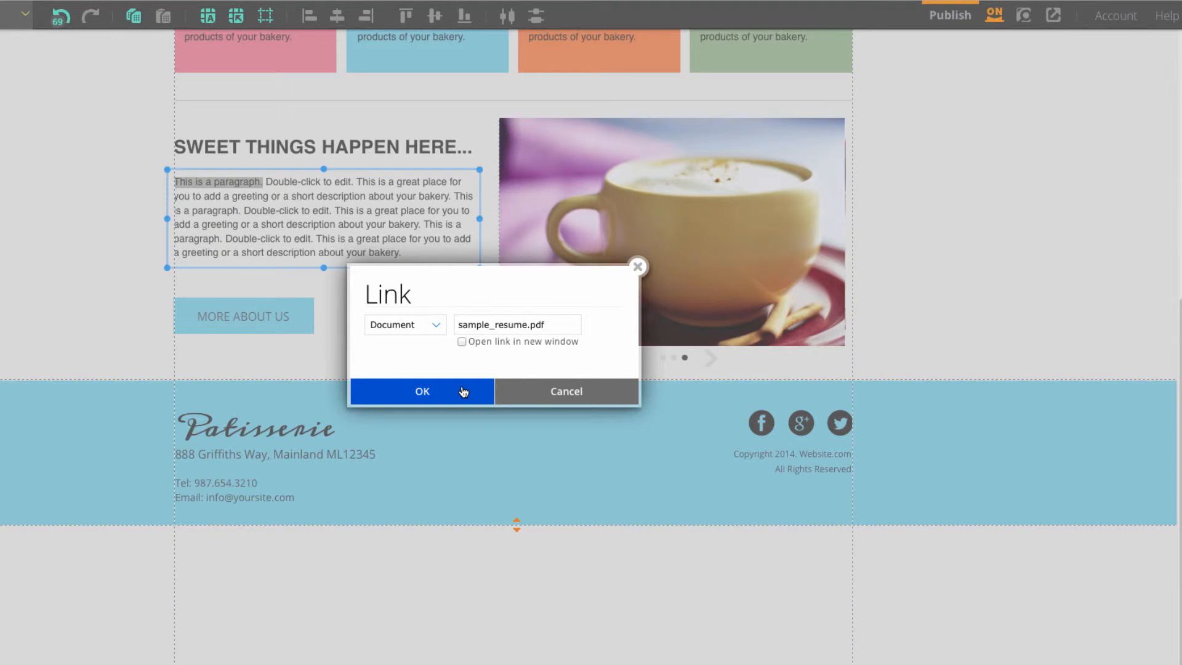
pyautogui.click(423, 391)
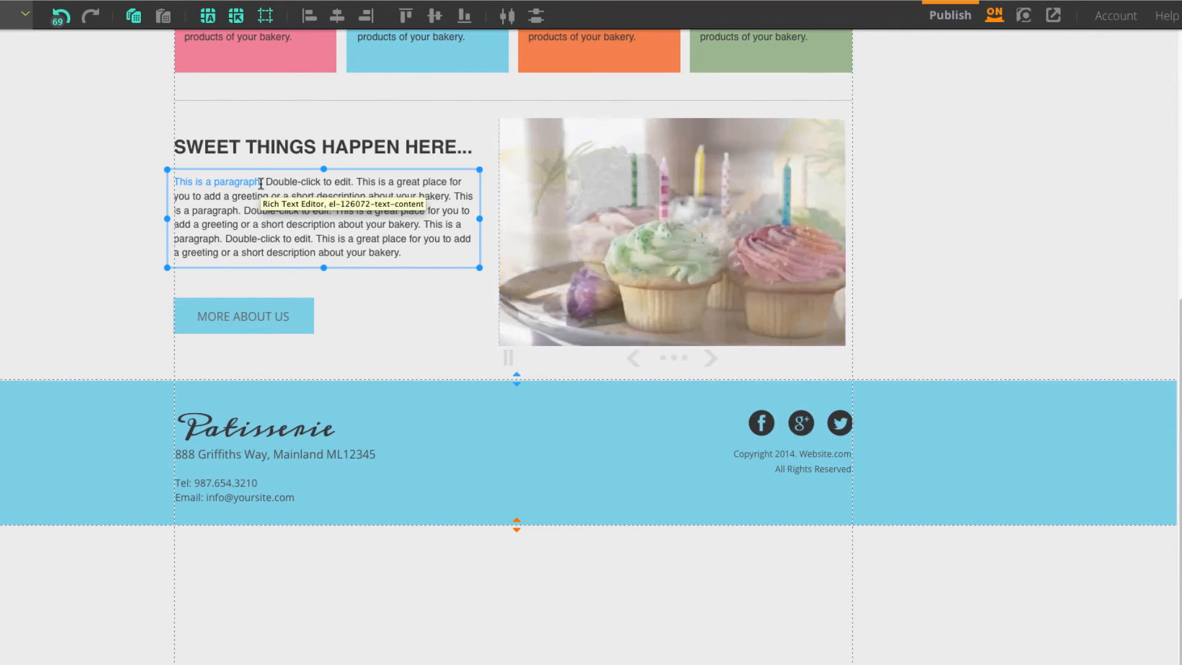
pyautogui.click(709, 358)
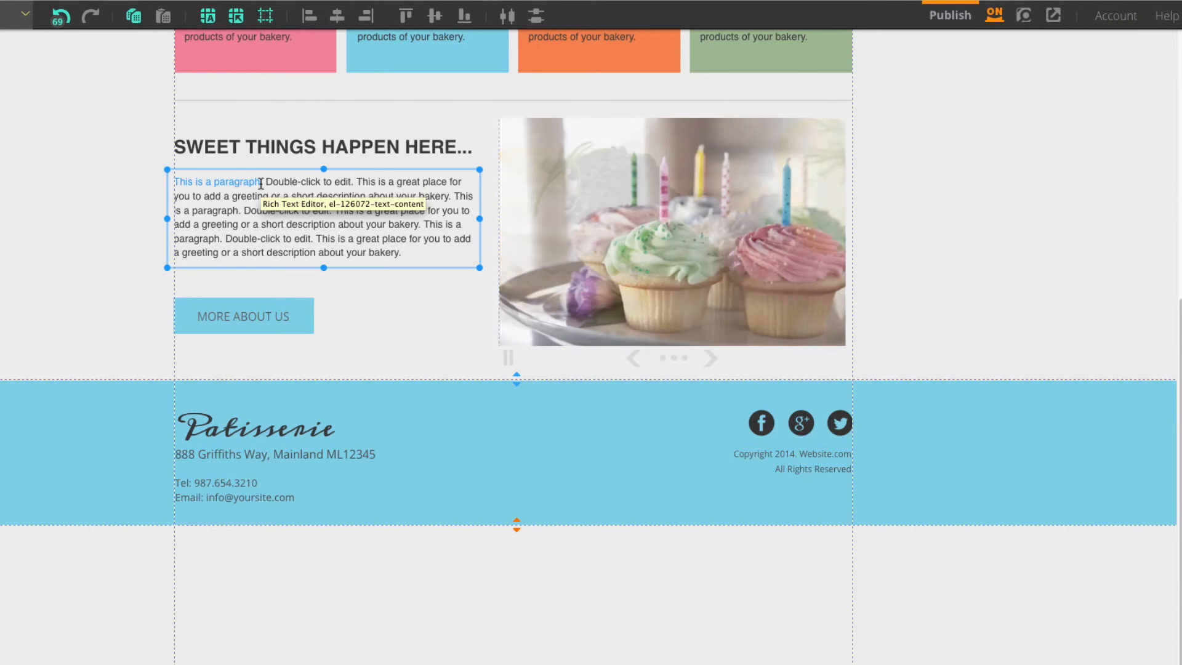
pyautogui.click(709, 357)
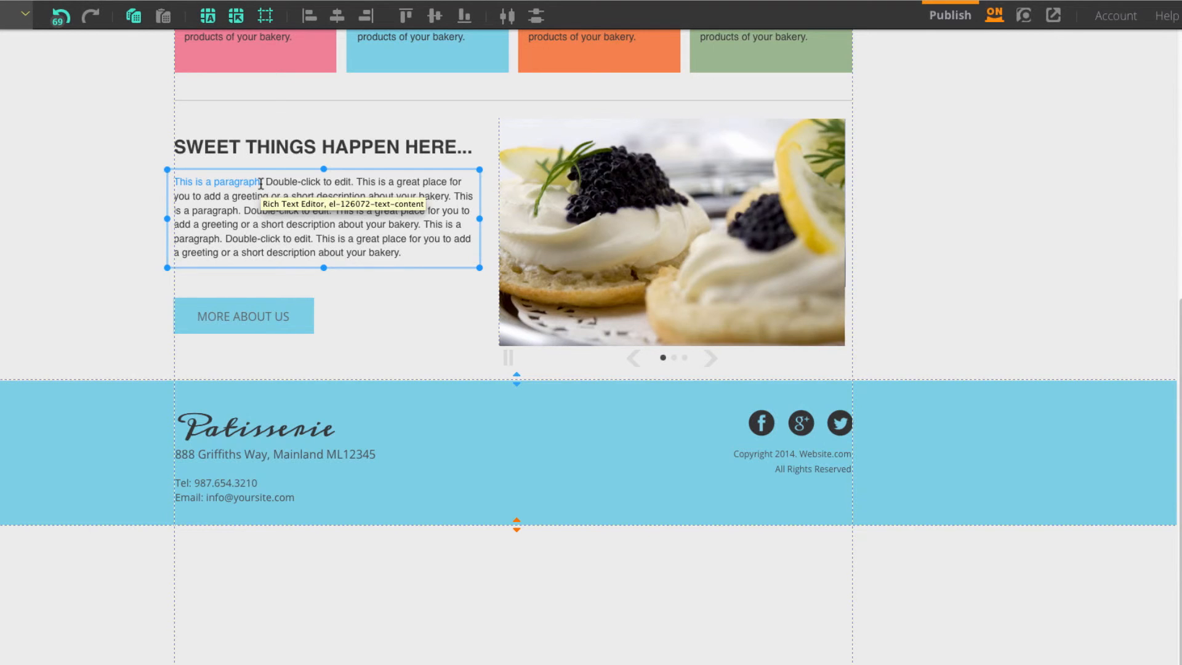
pyautogui.click(709, 358)
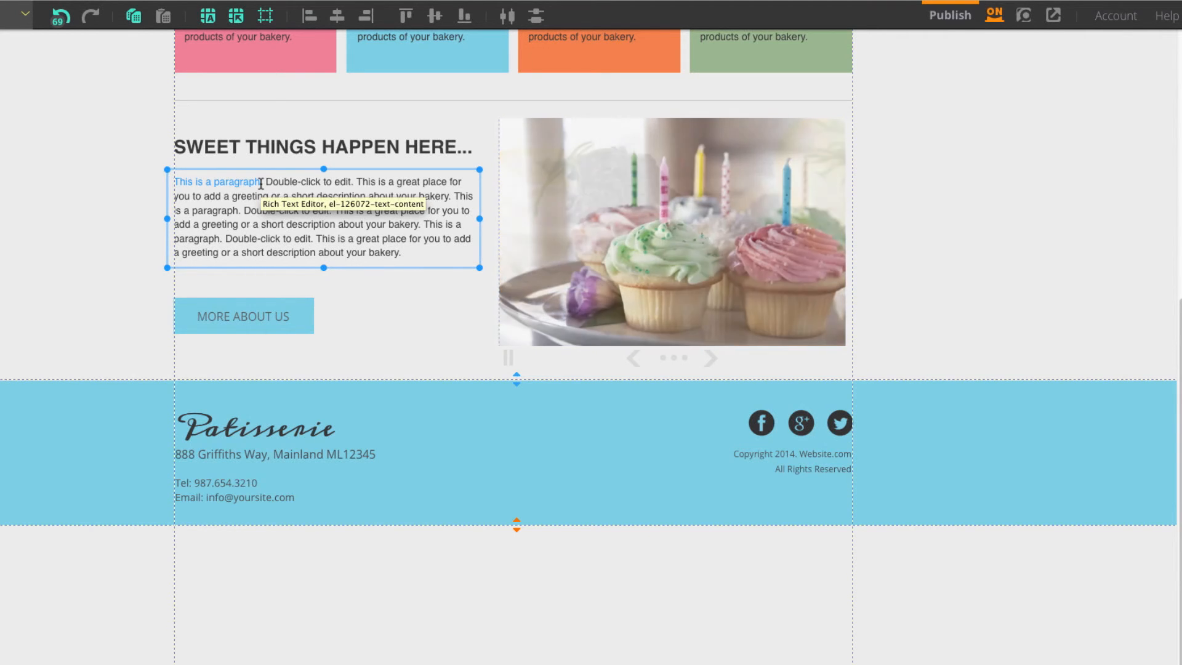